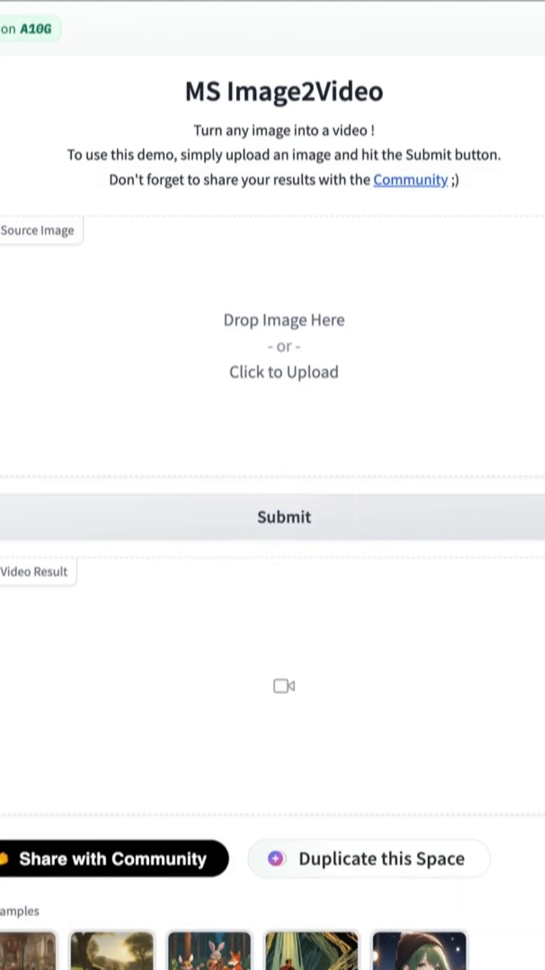
# Step: Upload the ornate skull-with-glowing-orb painting as the source image
pyautogui.scroll(-3)
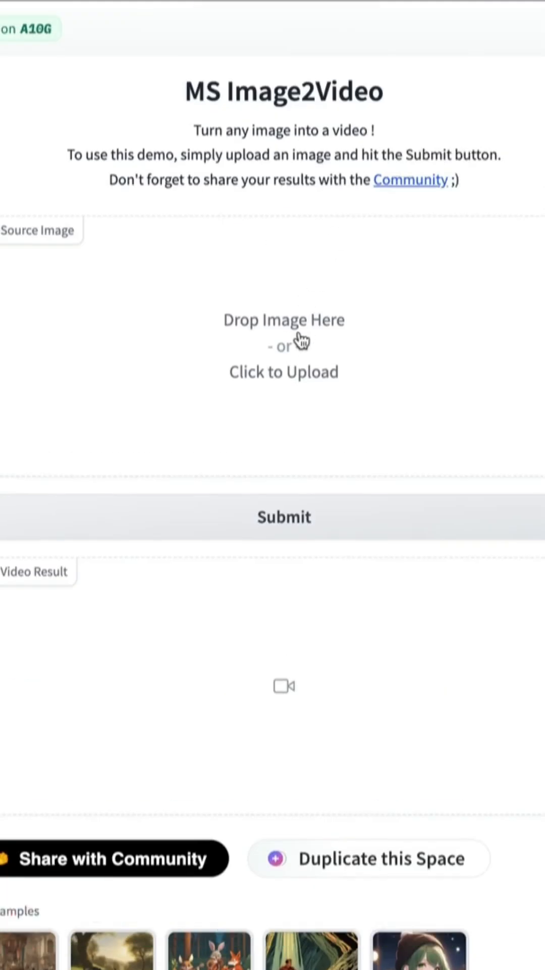
pyautogui.click(284, 345)
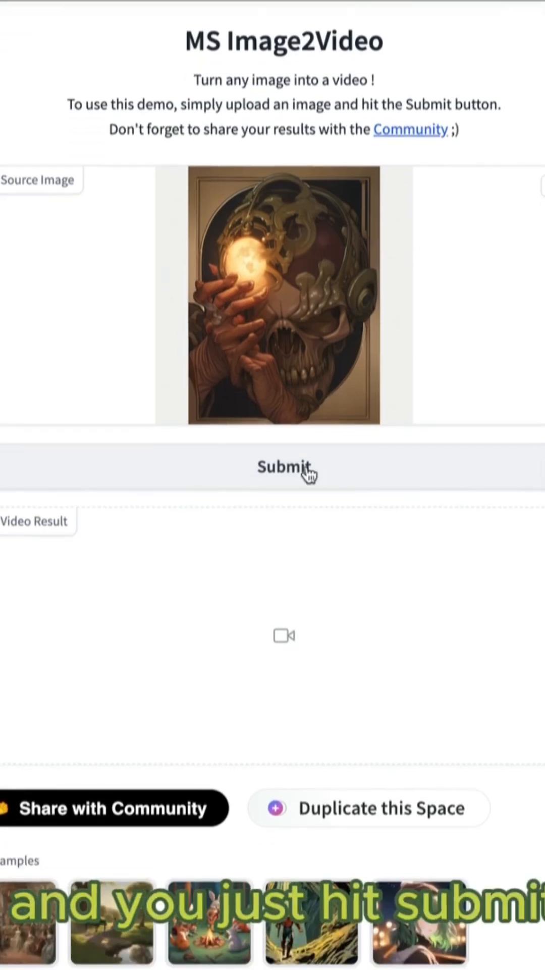
# Step: Submit the skull image and wait through the queue for the 4-second video result
pyautogui.click(284, 466)
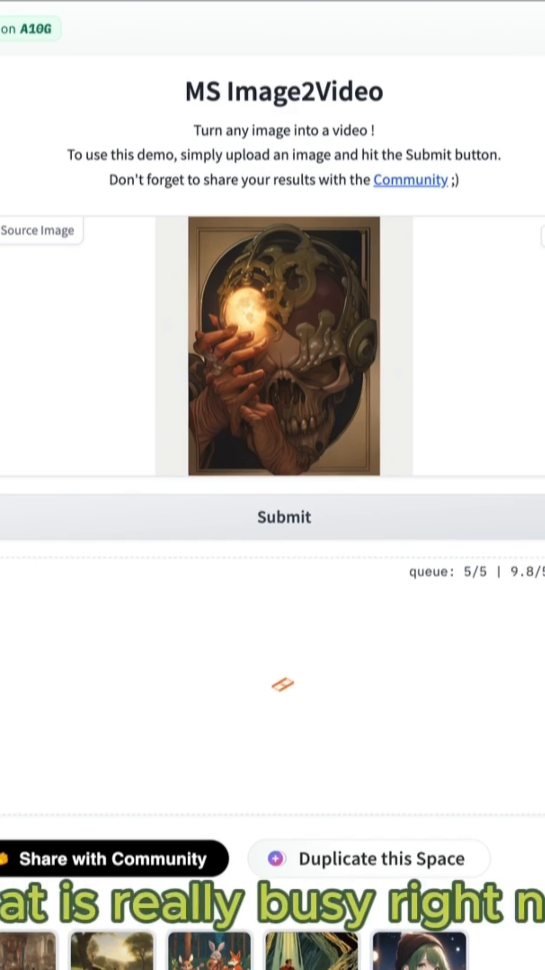
pyautogui.moveTo(475, 628)
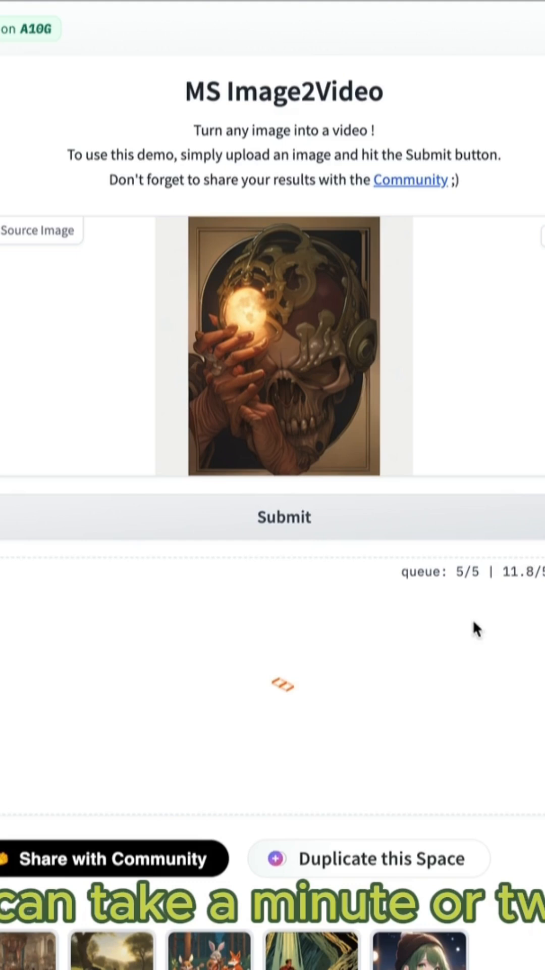
pyautogui.scroll(-3)
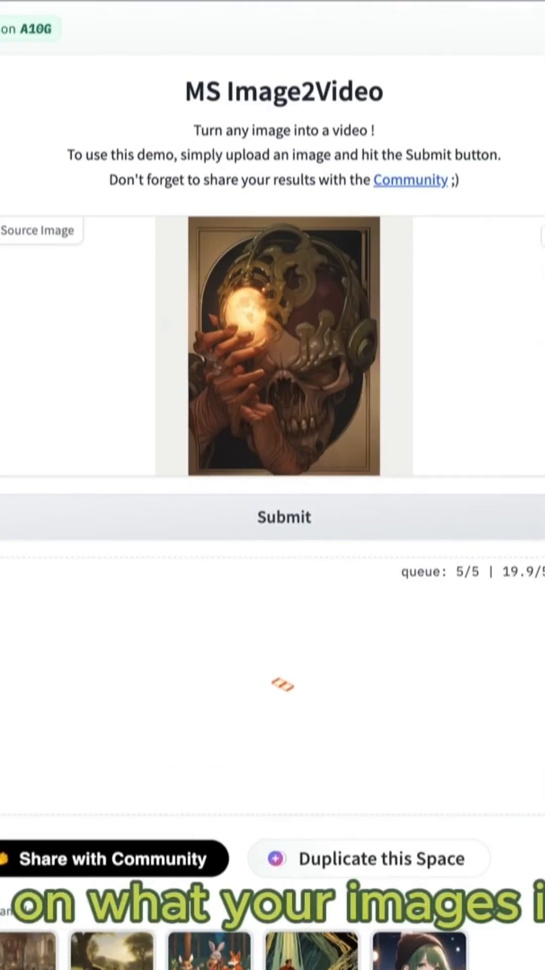
pyautogui.scroll(-3)
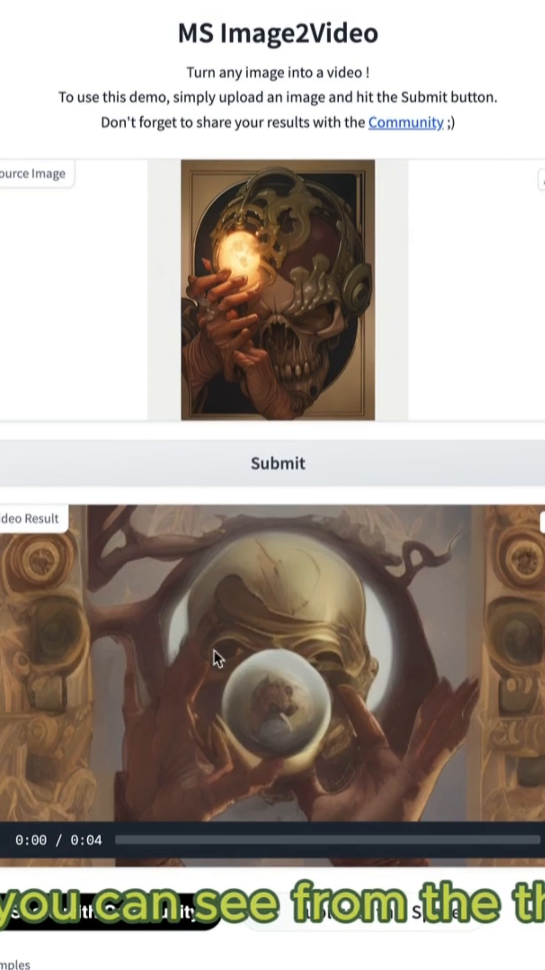
pyautogui.moveTo(257, 461)
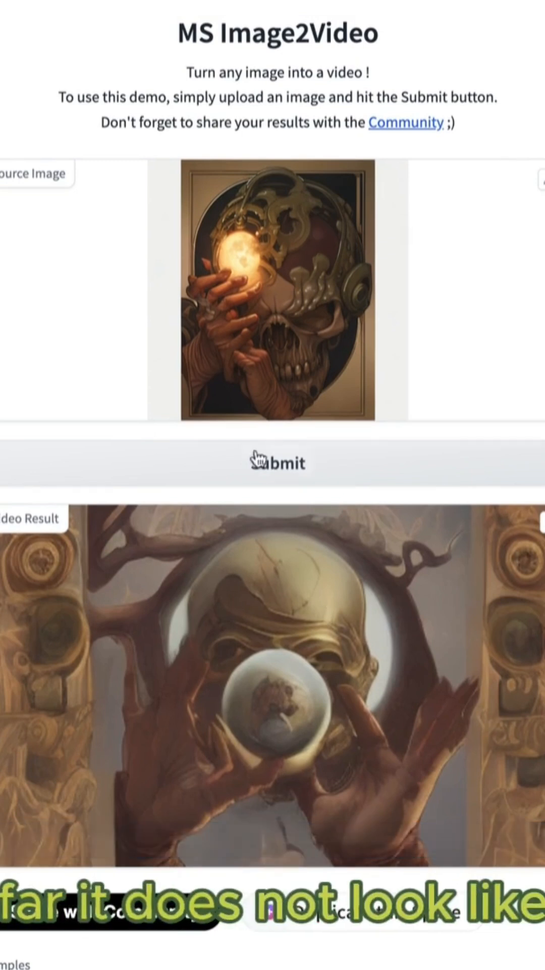